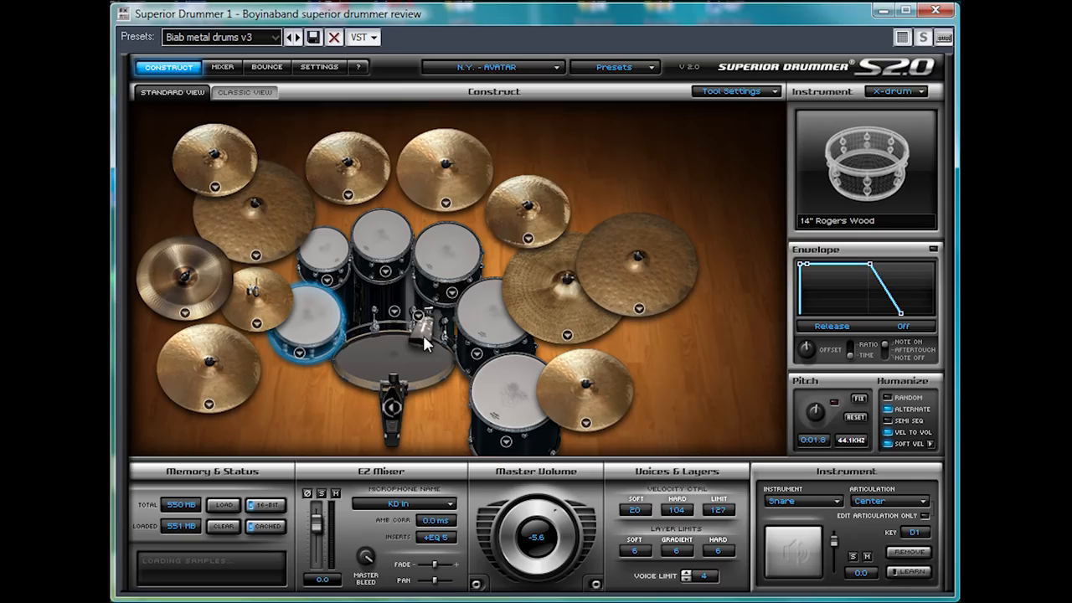
mouse_move(640, 233)
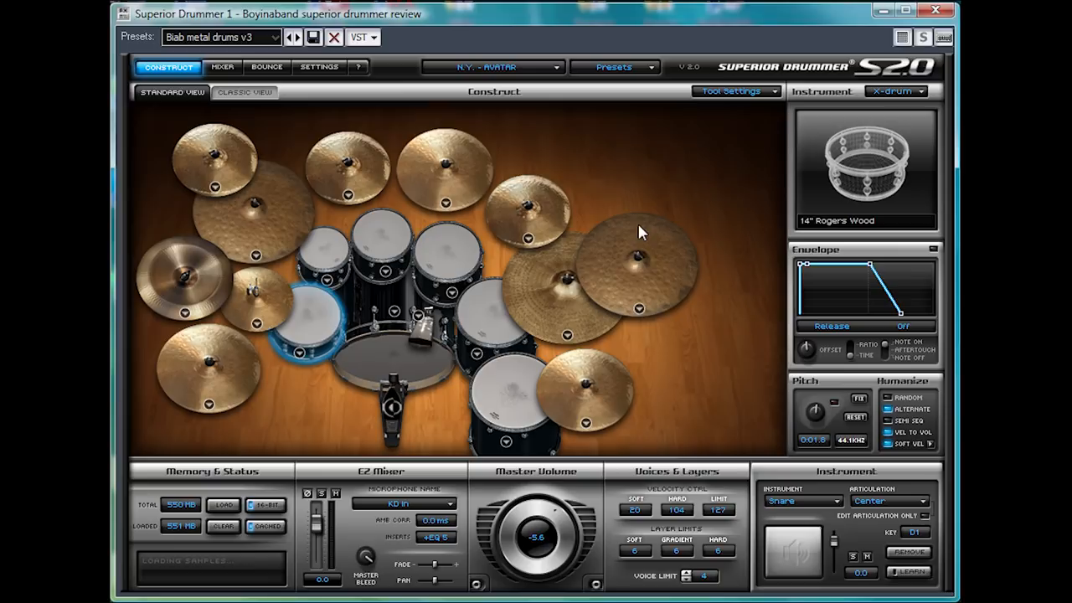
mouse_move(569, 352)
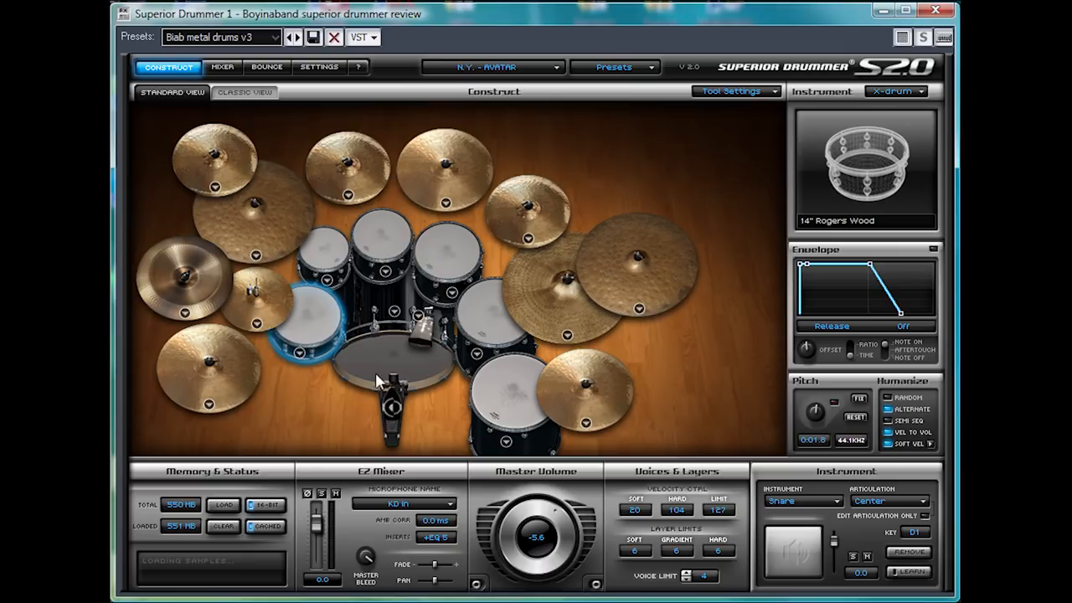
mouse_move(460, 355)
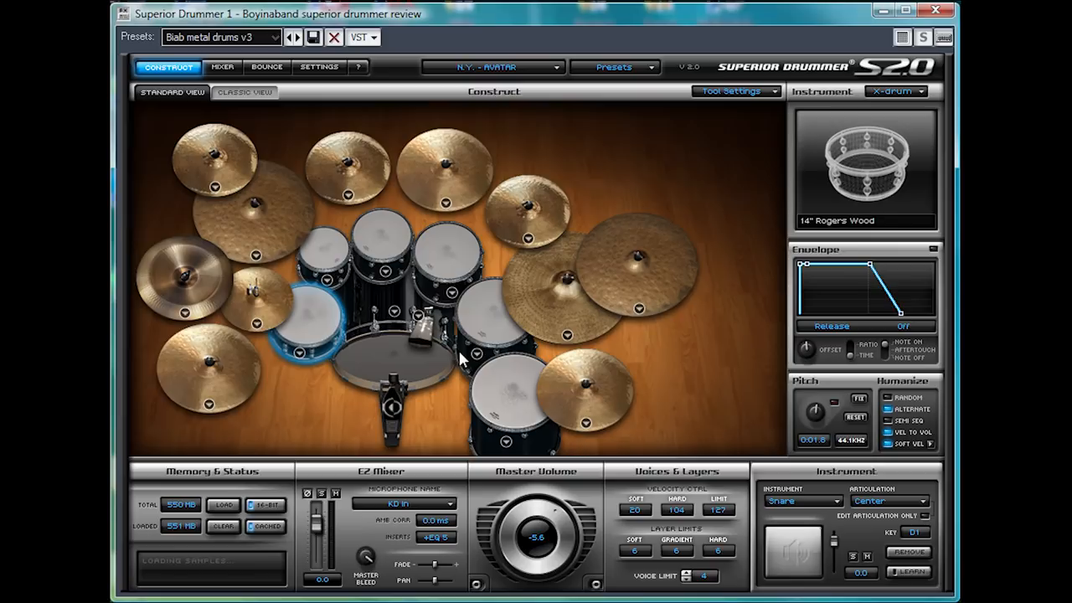
mouse_move(318, 278)
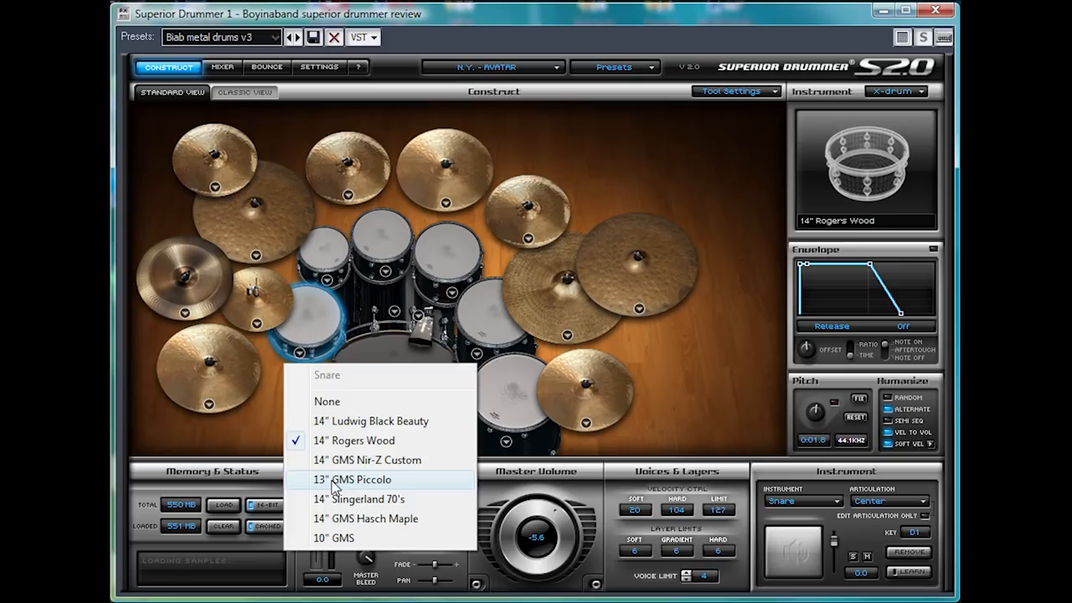
Swap the kit's Rogers Wood snare for the 14" Slingerland 70's snare
left_click(359, 499)
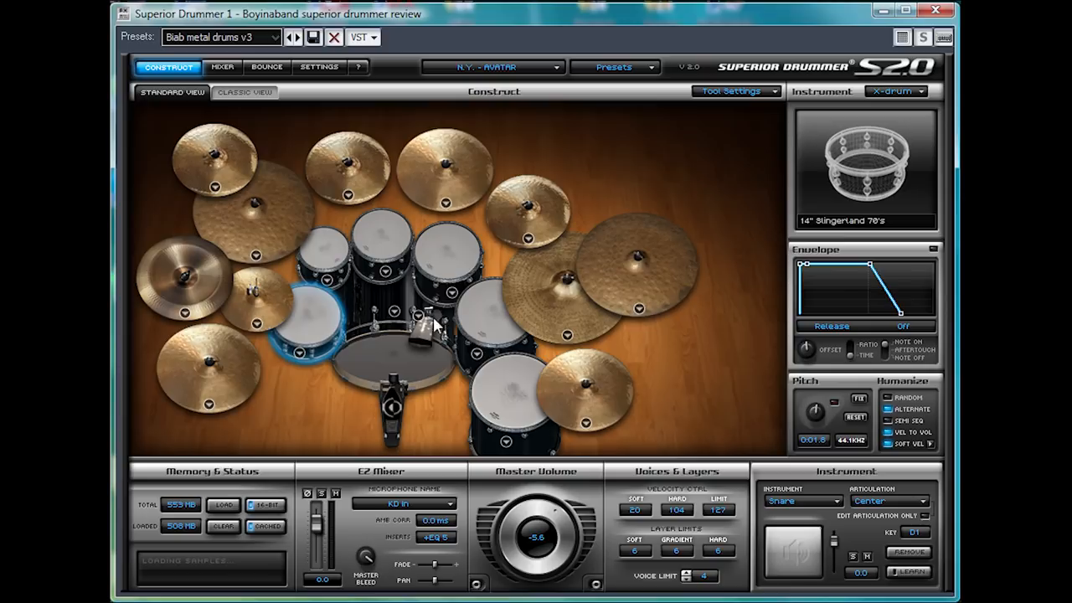
mouse_move(570, 305)
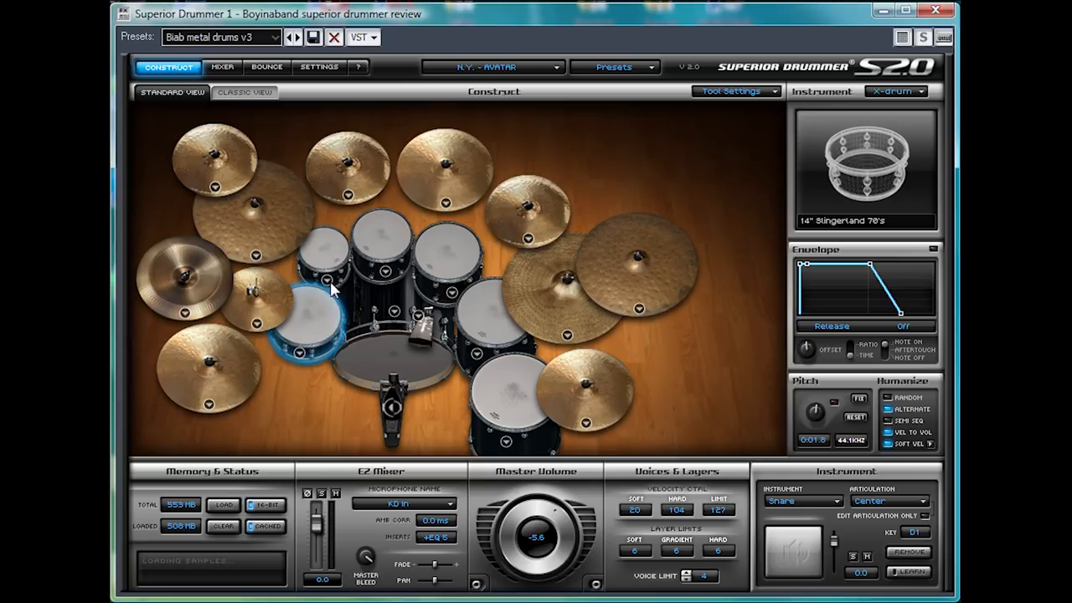
mouse_move(461, 198)
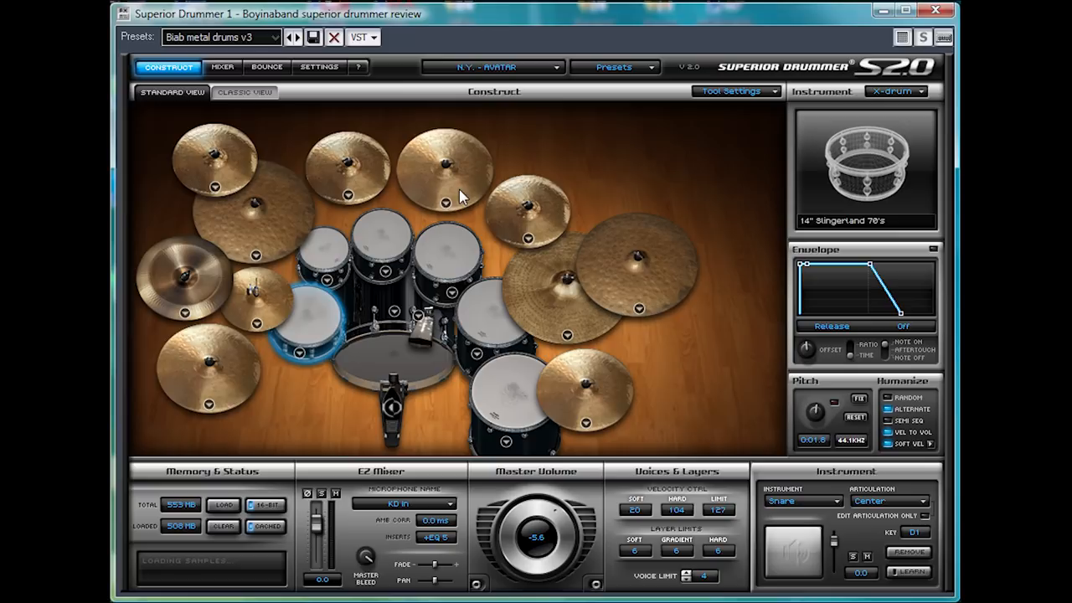
Keep the Default mixer preset and select the 18x22 GMS kick drum for editing
left_click(613, 67)
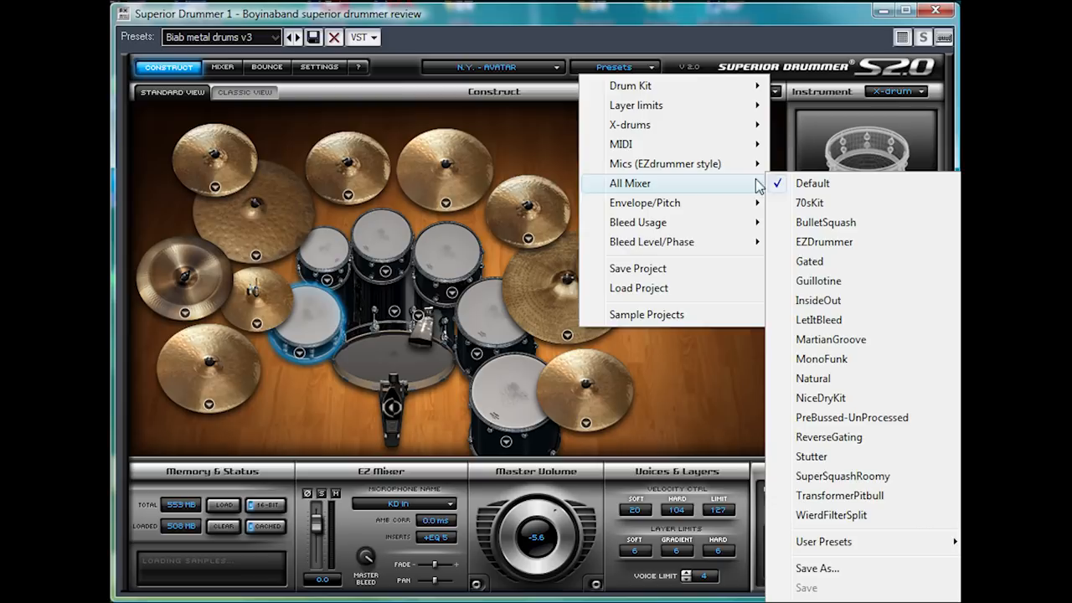
left_click(717, 217)
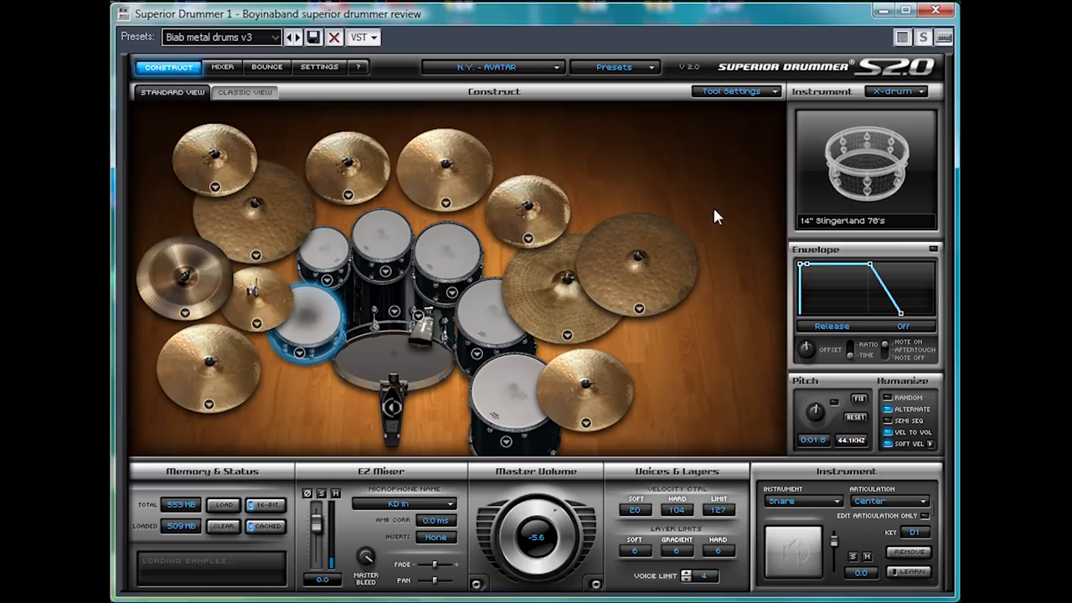
left_click(377, 369)
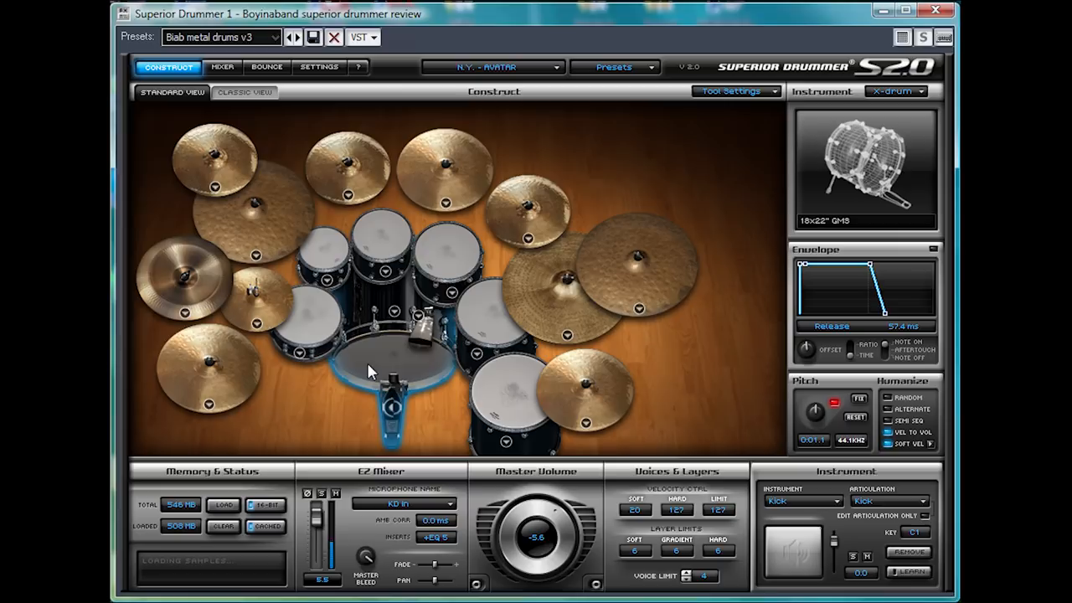
left_click(222, 67)
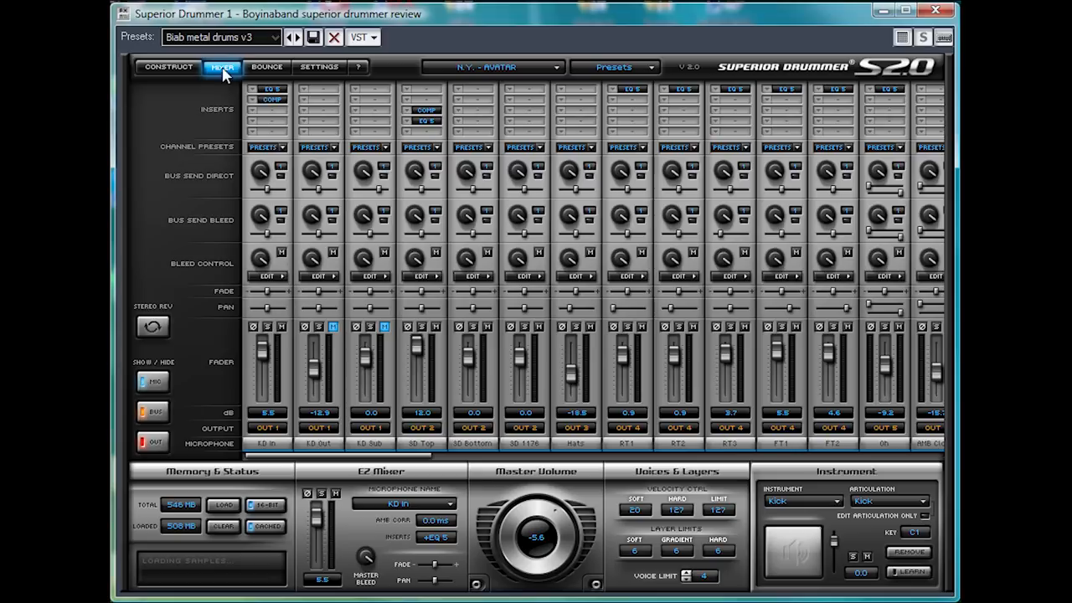
mouse_move(255, 92)
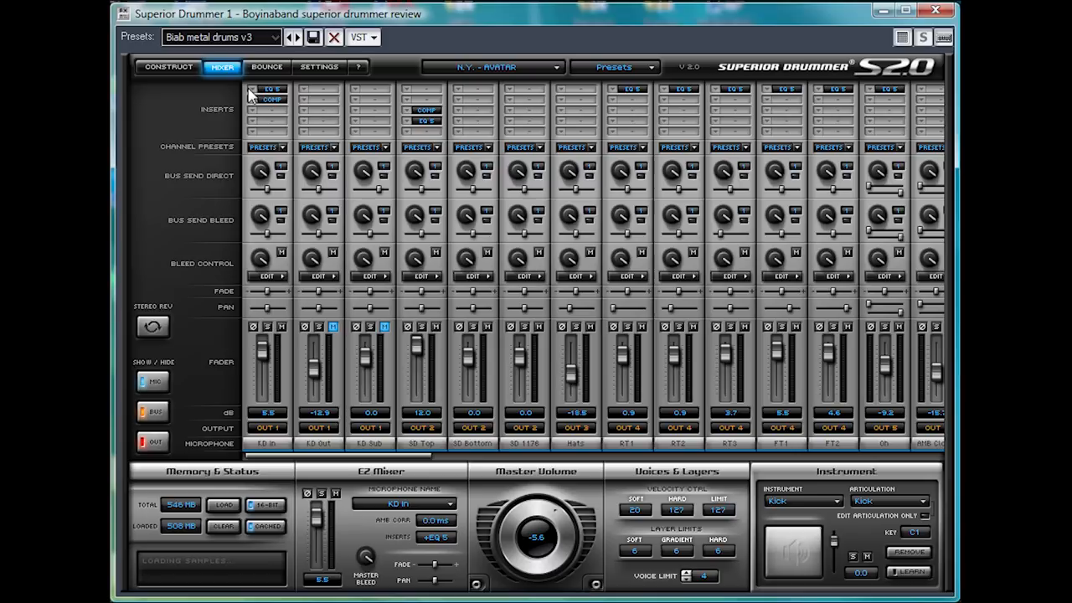
Show the first channel's insert effect choices (EQ 5, Filters, Gate, Comp, Trans) and close them
left_click(266, 89)
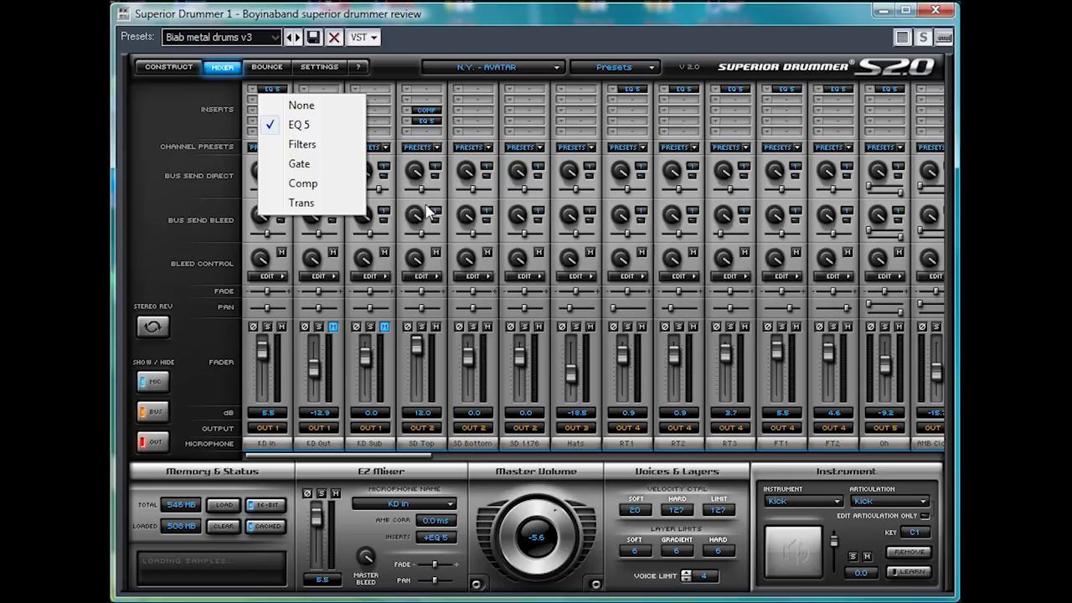
mouse_move(302, 203)
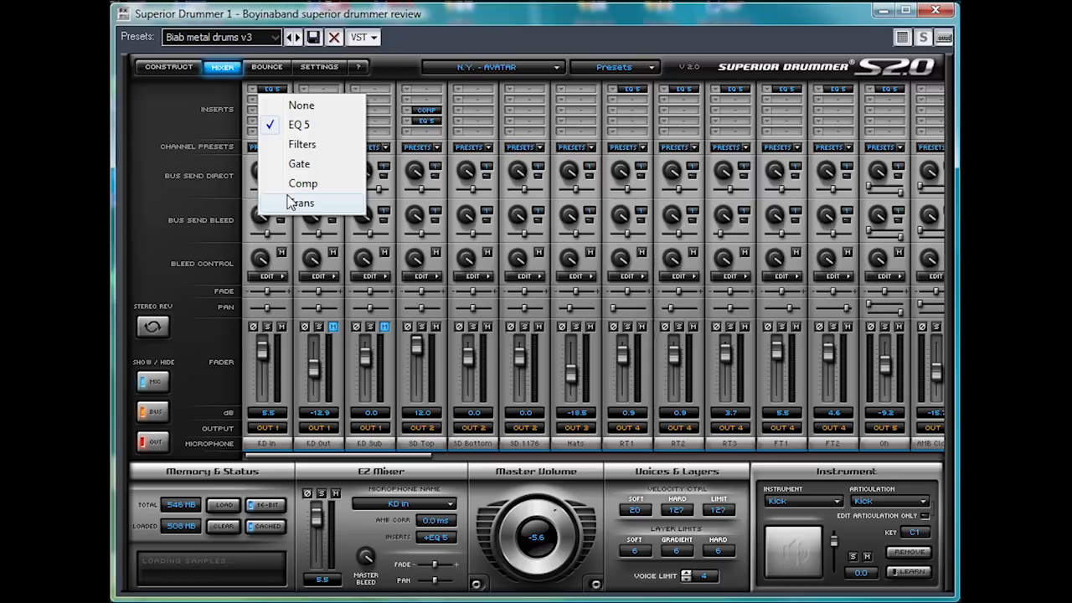
left_click(303, 183)
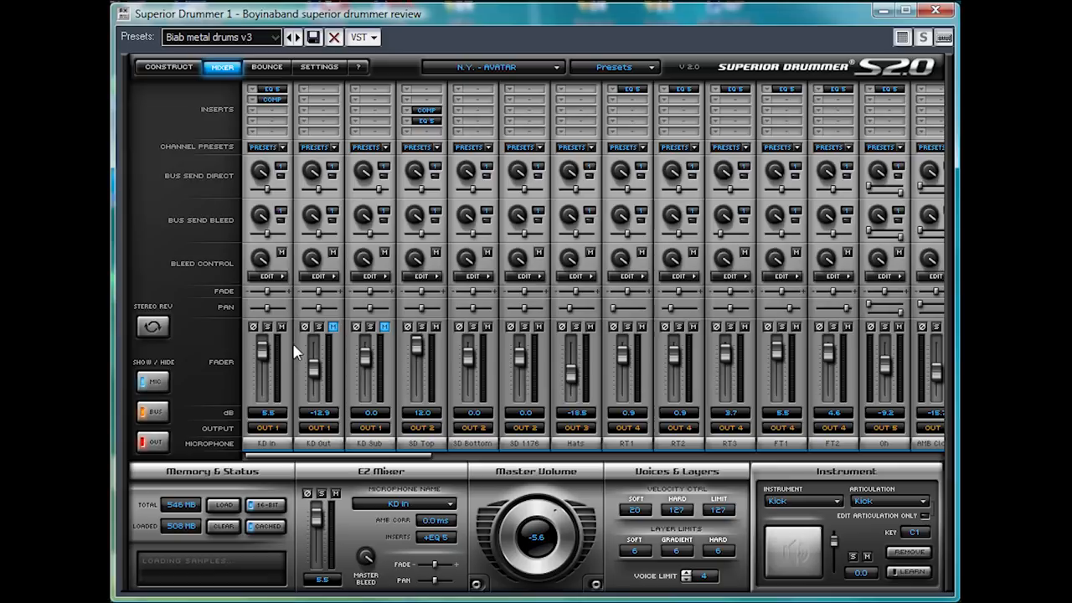
mouse_move(620, 395)
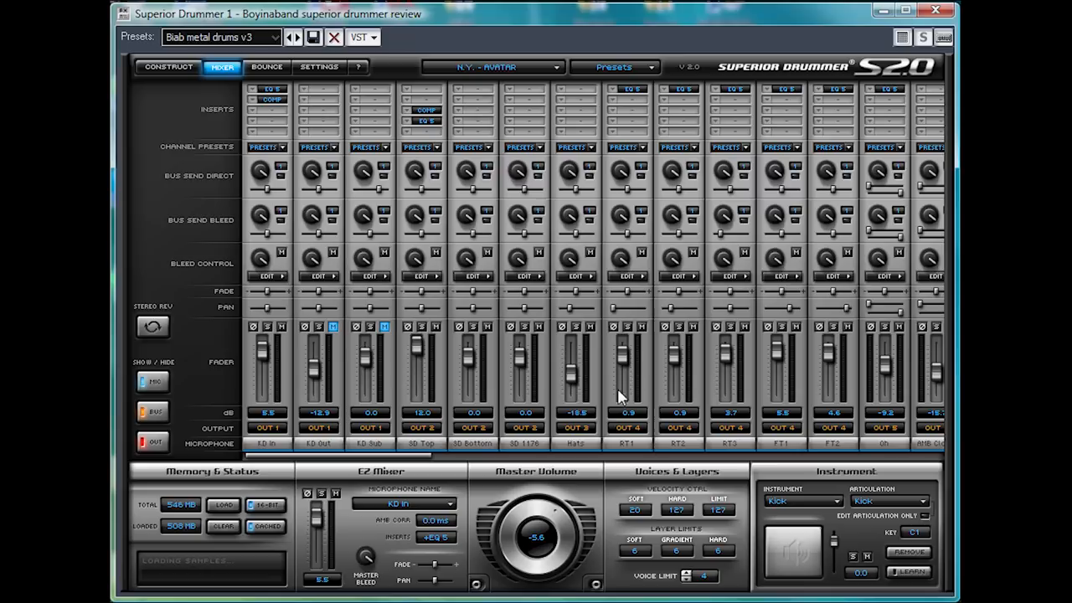
mouse_move(422, 284)
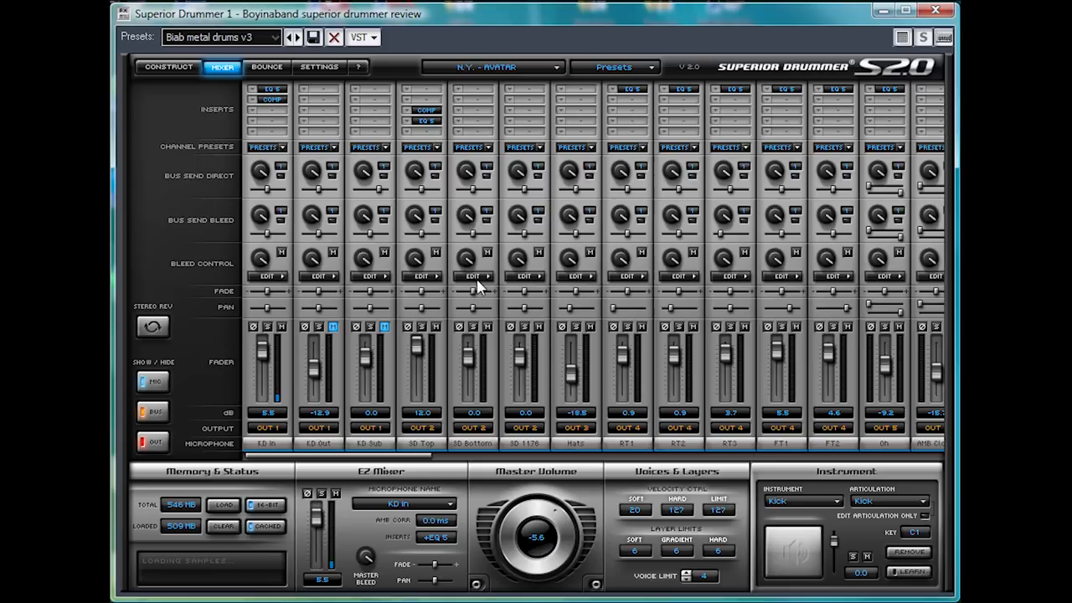
left_click(472, 275)
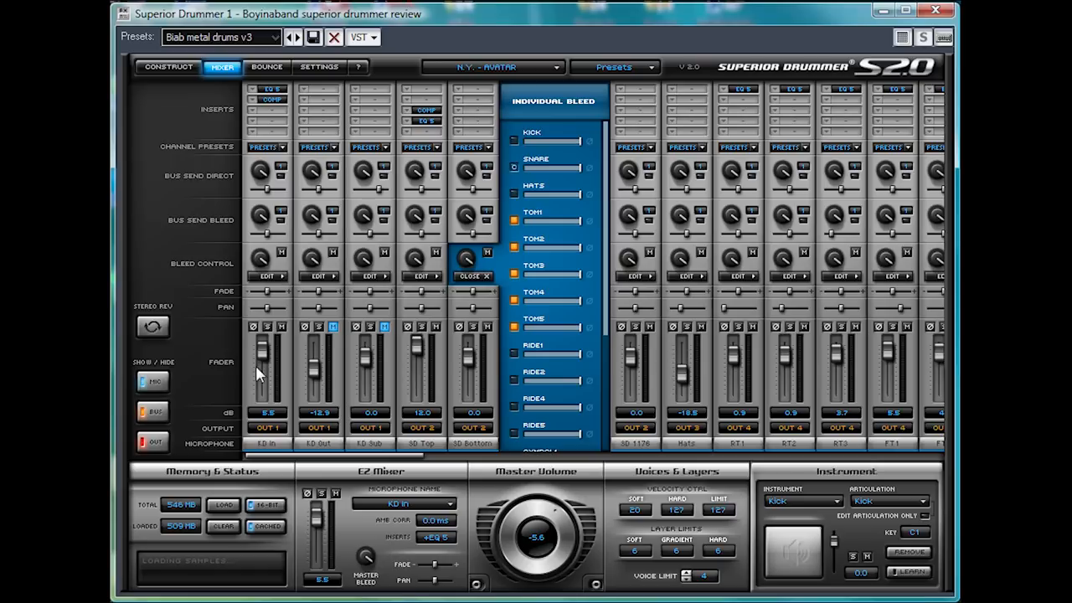
left_click(485, 275)
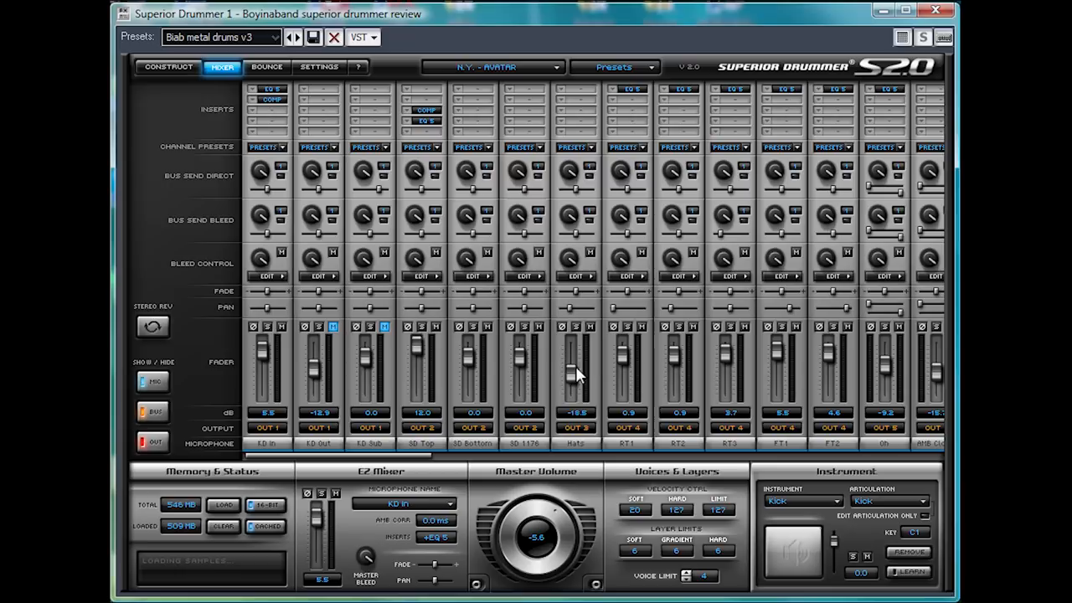
mouse_move(707, 282)
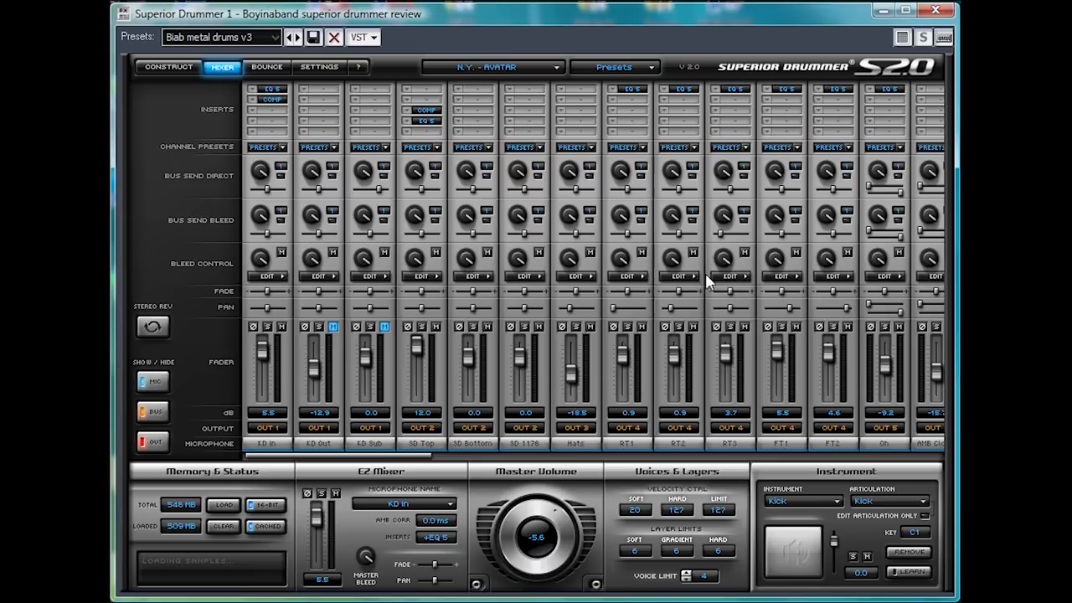
mouse_move(328, 100)
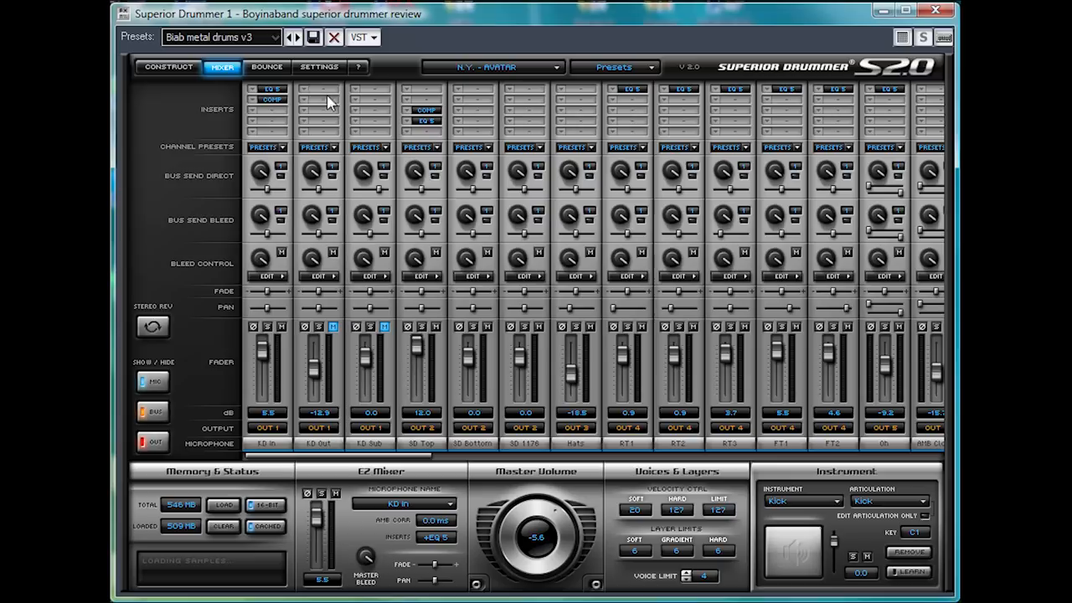
Return to the Construct page showing the kit with the kick drum's details
left_click(167, 67)
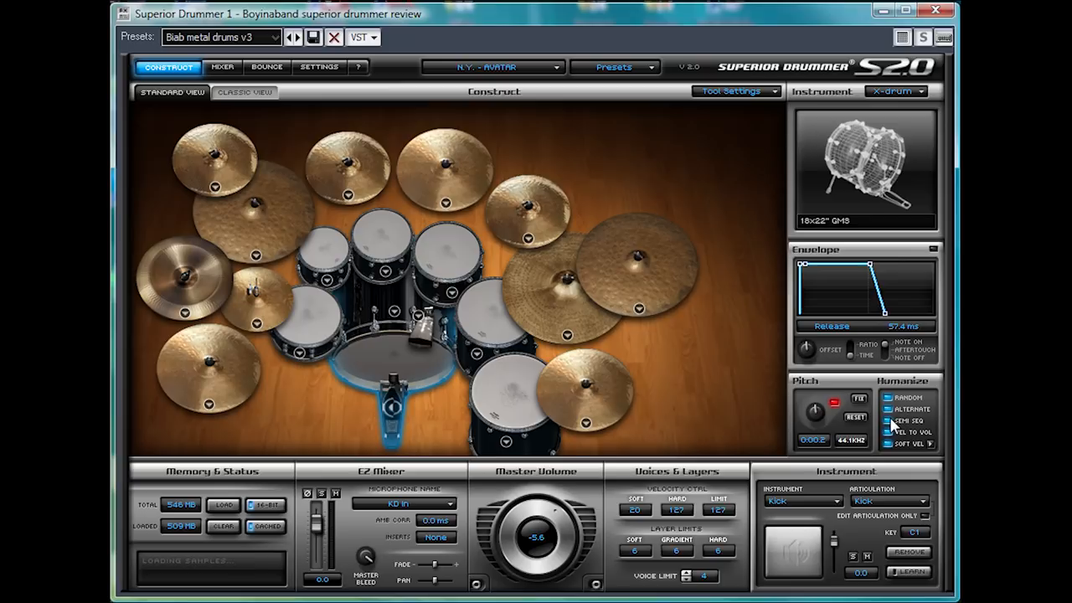
mouse_move(896, 366)
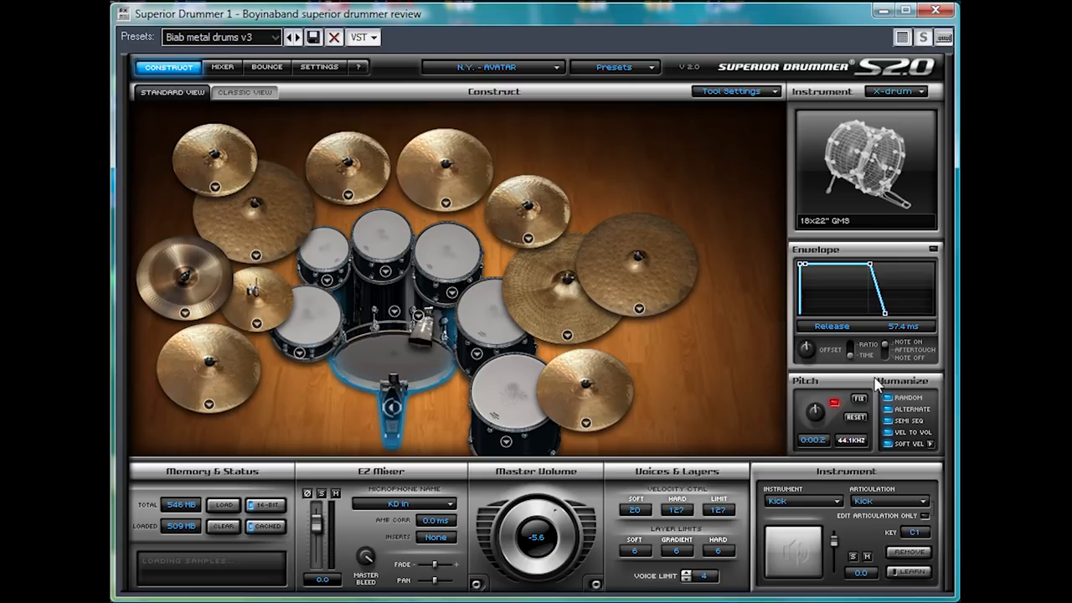
mouse_move(466, 377)
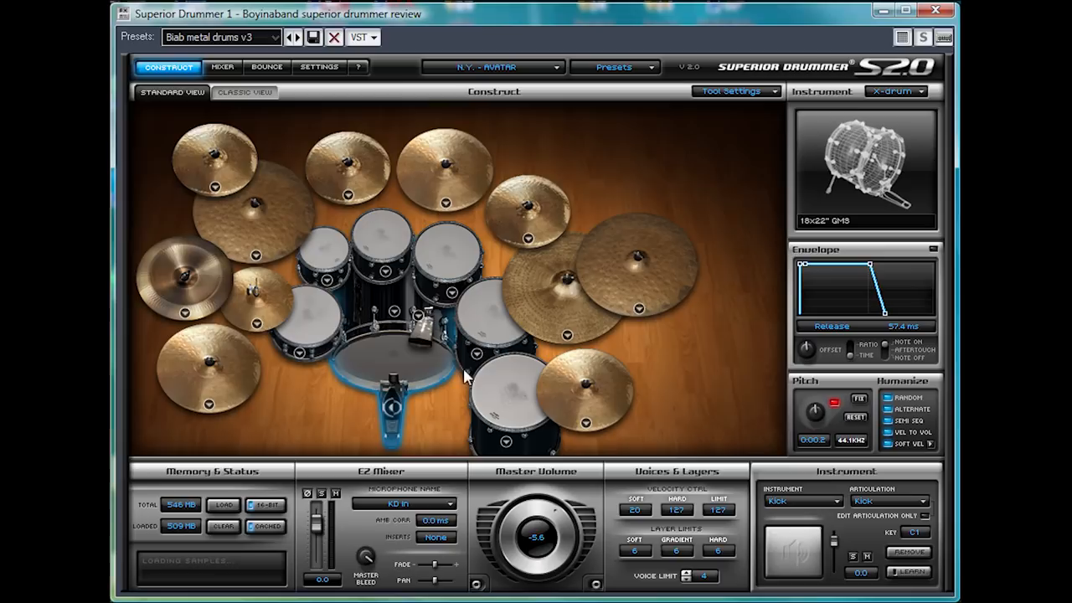
mouse_move(251, 303)
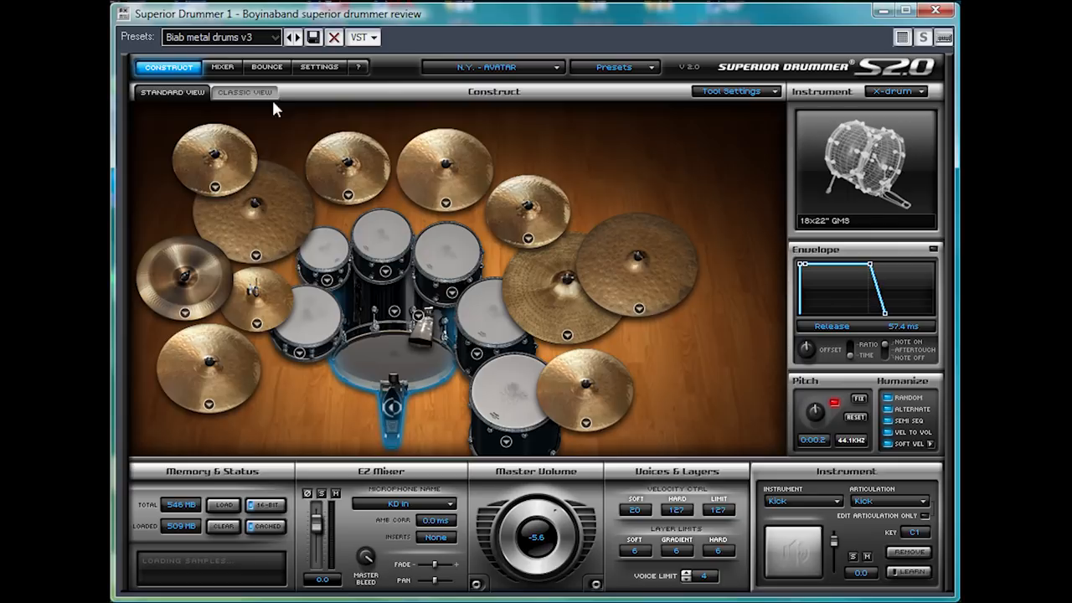
Switch the kit to Classic View instrument tiles, then back to the Standard View picture
left_click(245, 90)
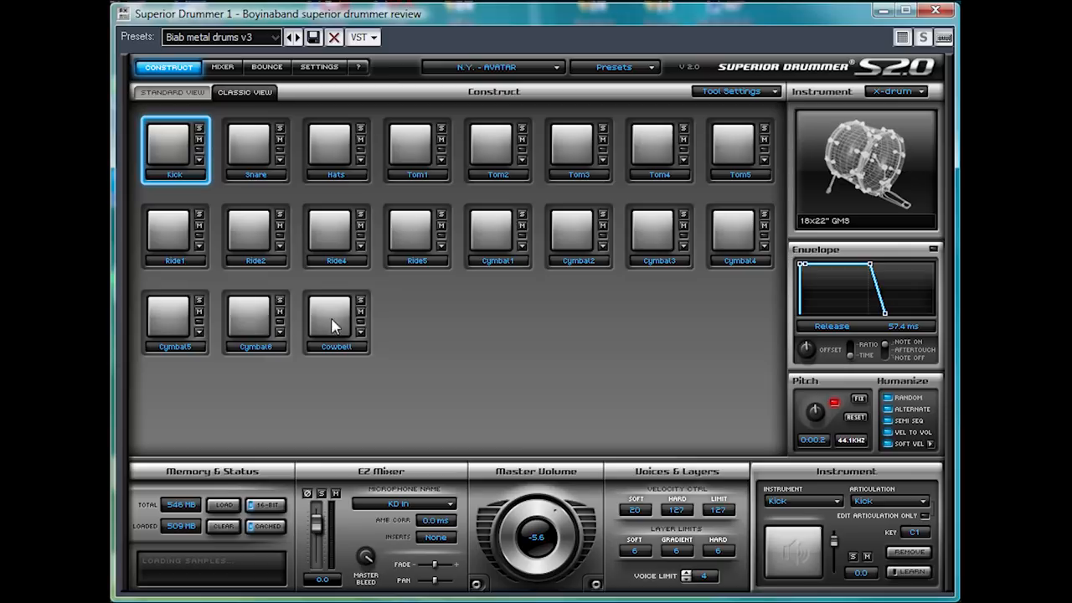
left_click(171, 92)
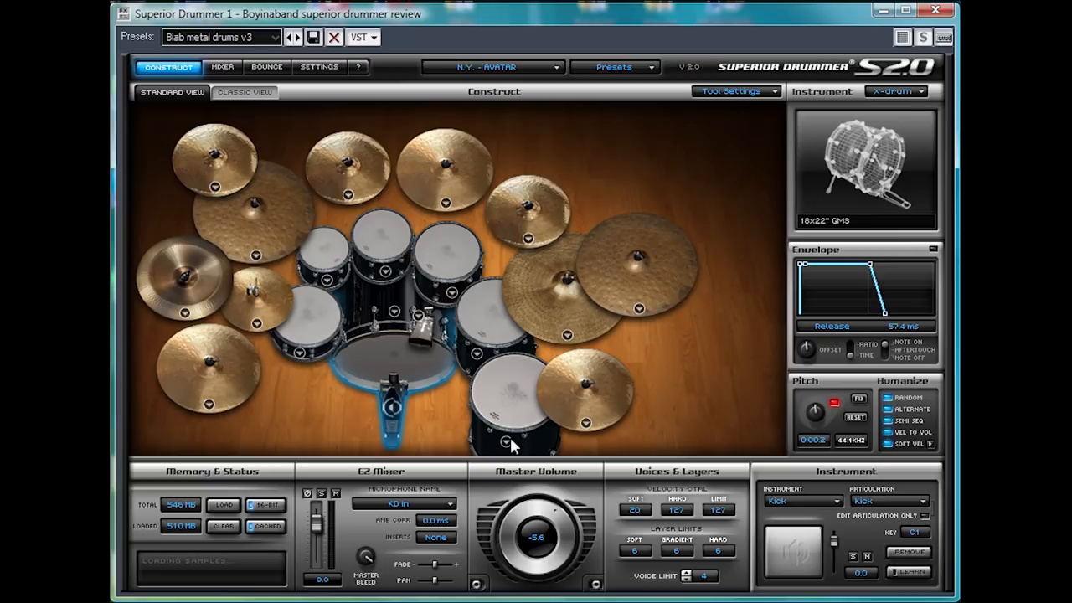
mouse_move(211, 79)
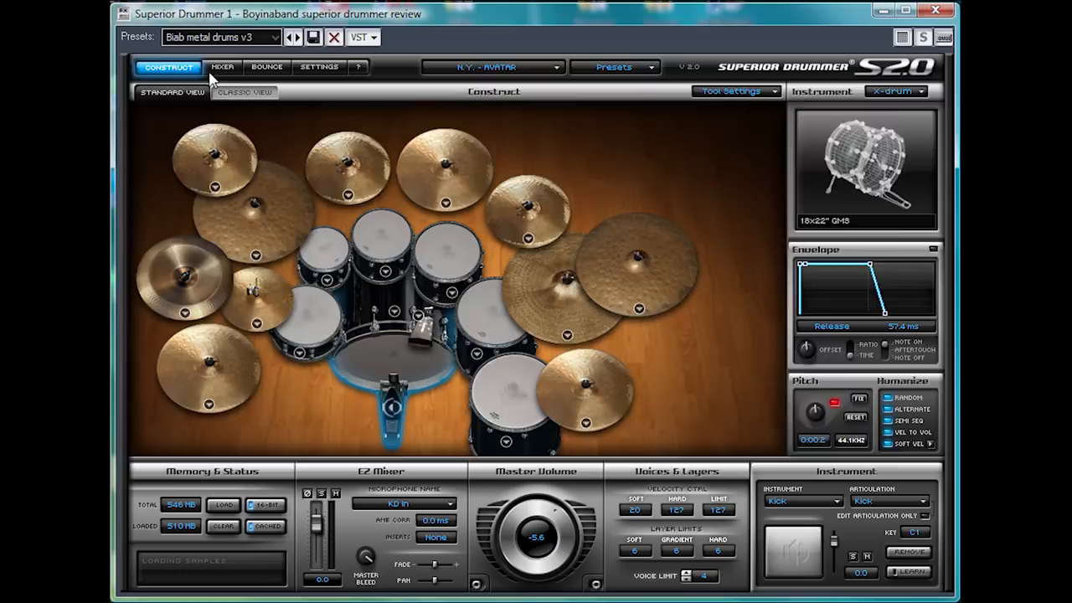
Load the Kick > Bip channel preset onto the first mixer channel, filling its inserts
left_click(221, 67)
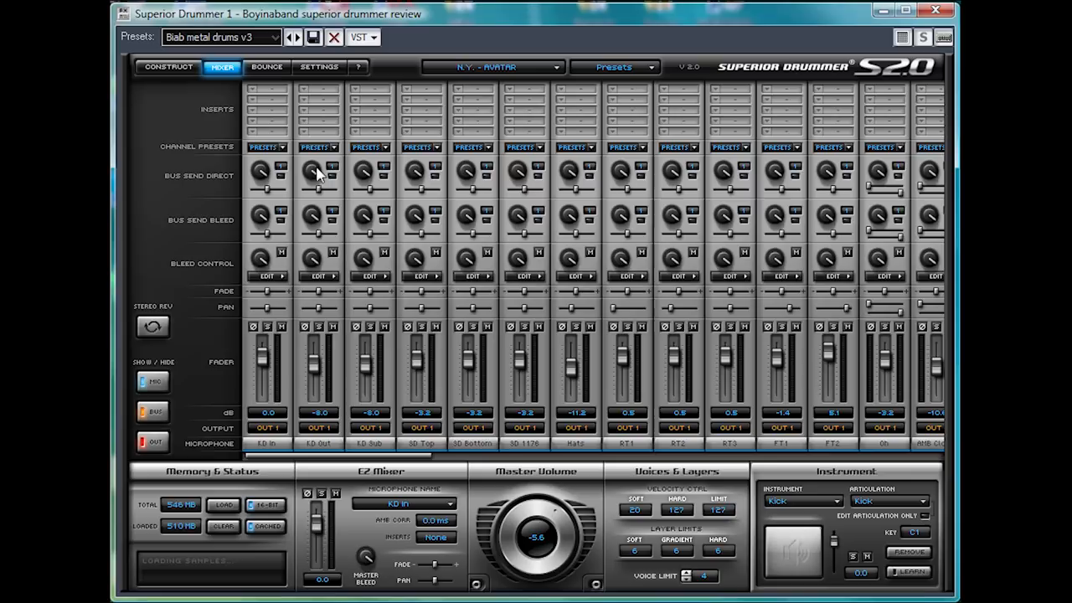
mouse_move(365, 209)
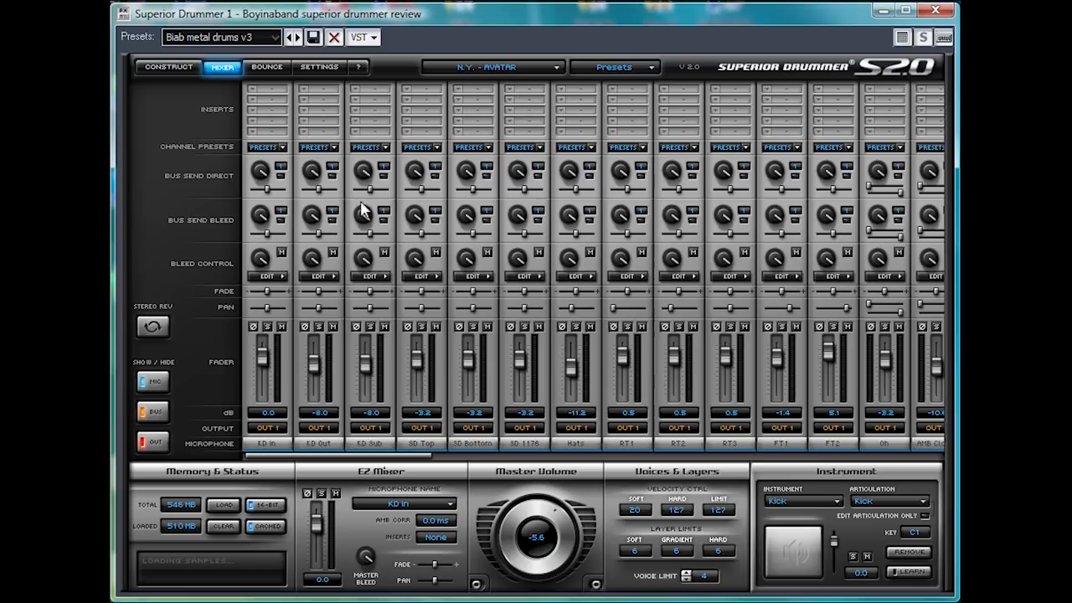
left_click(613, 67)
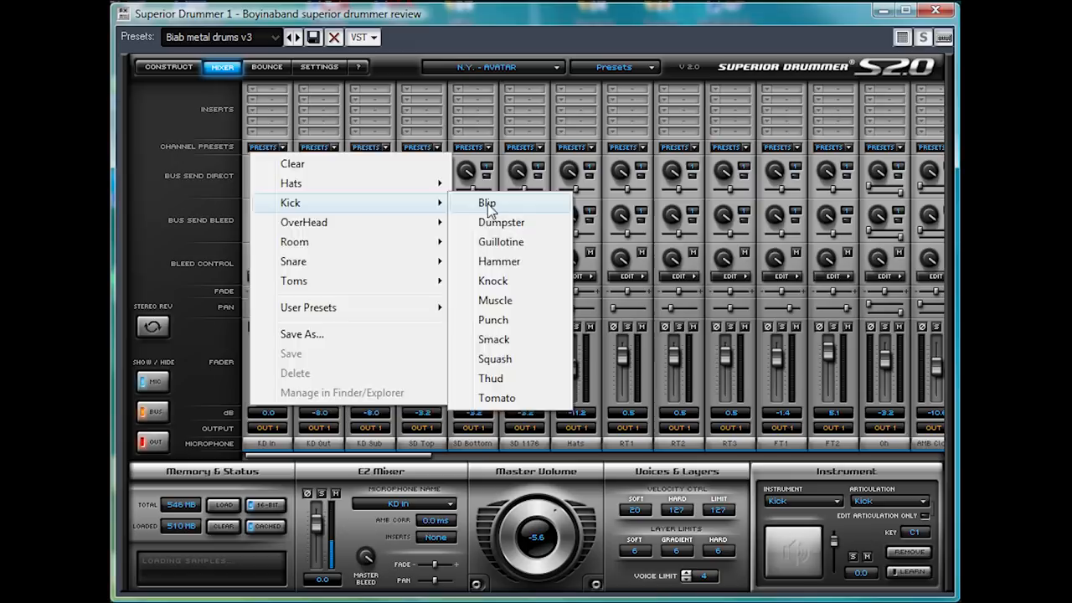
left_click(486, 203)
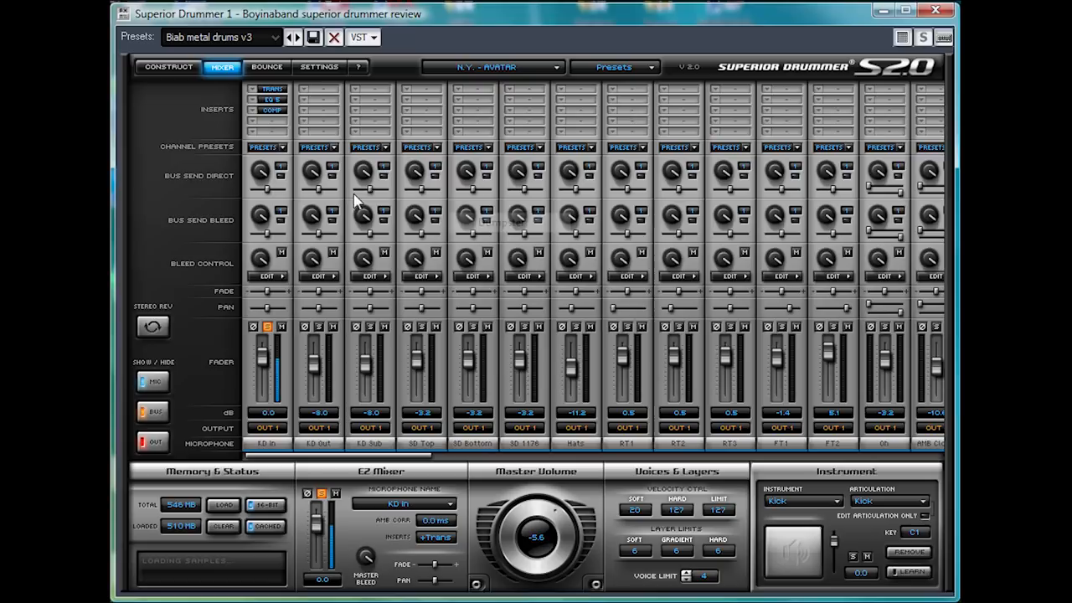
left_click(267, 148)
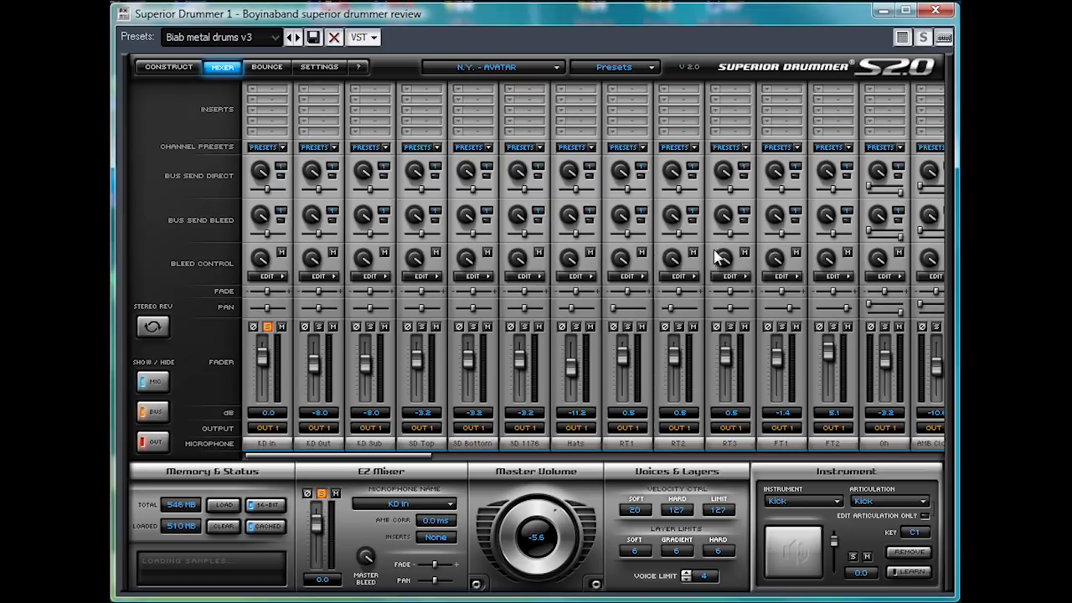
mouse_move(645, 337)
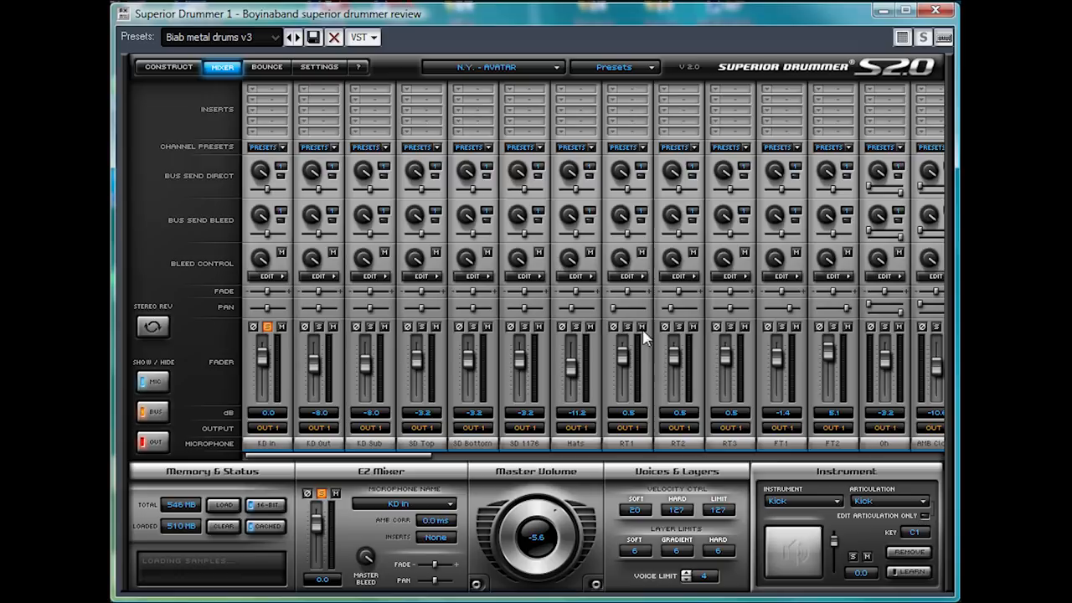
mouse_move(544, 302)
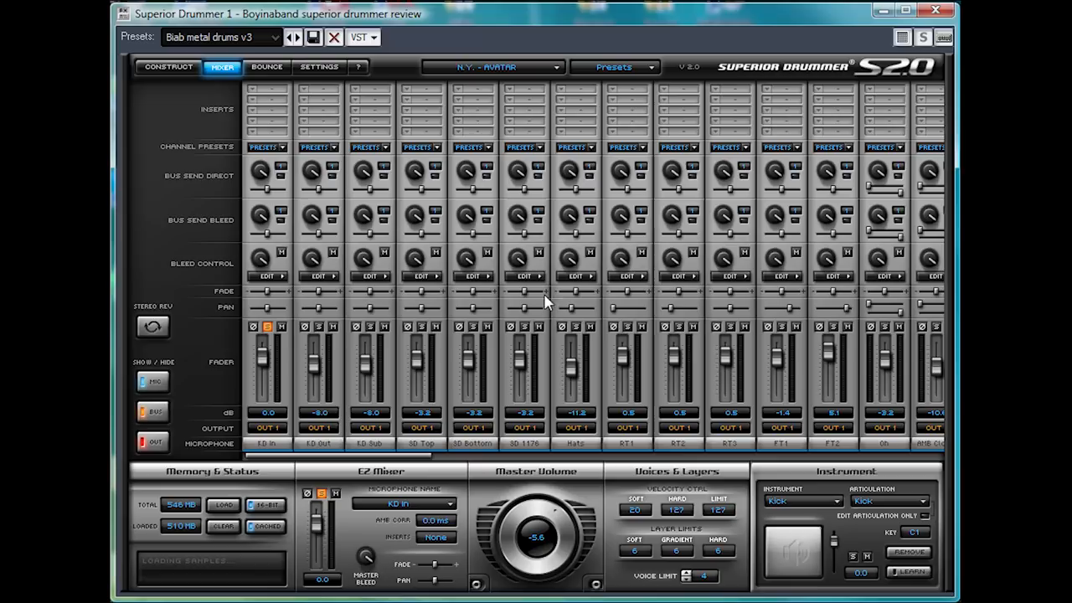
mouse_move(685, 302)
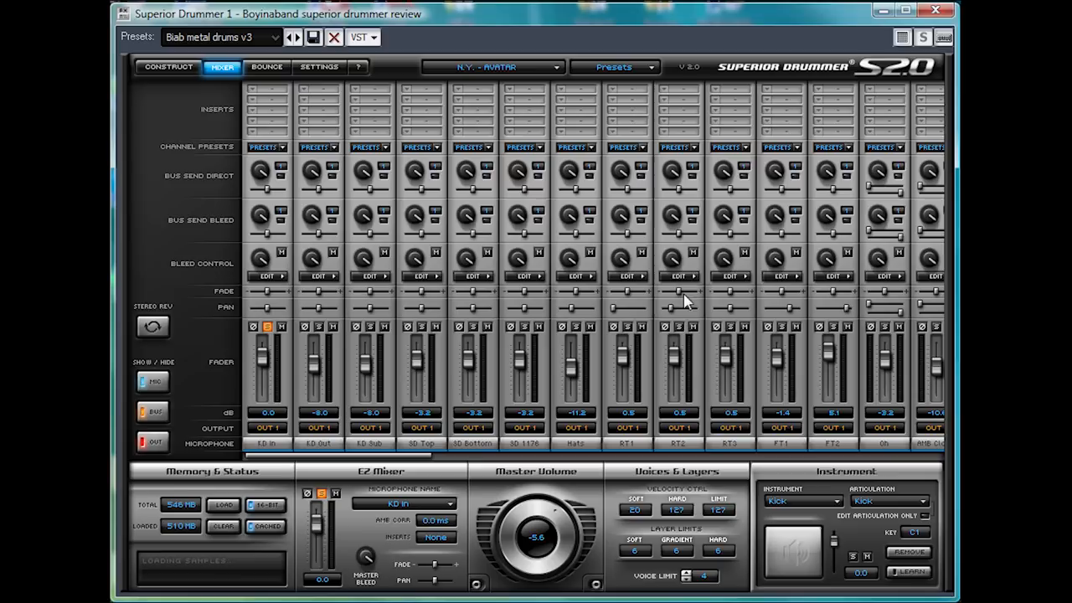
mouse_move(489, 221)
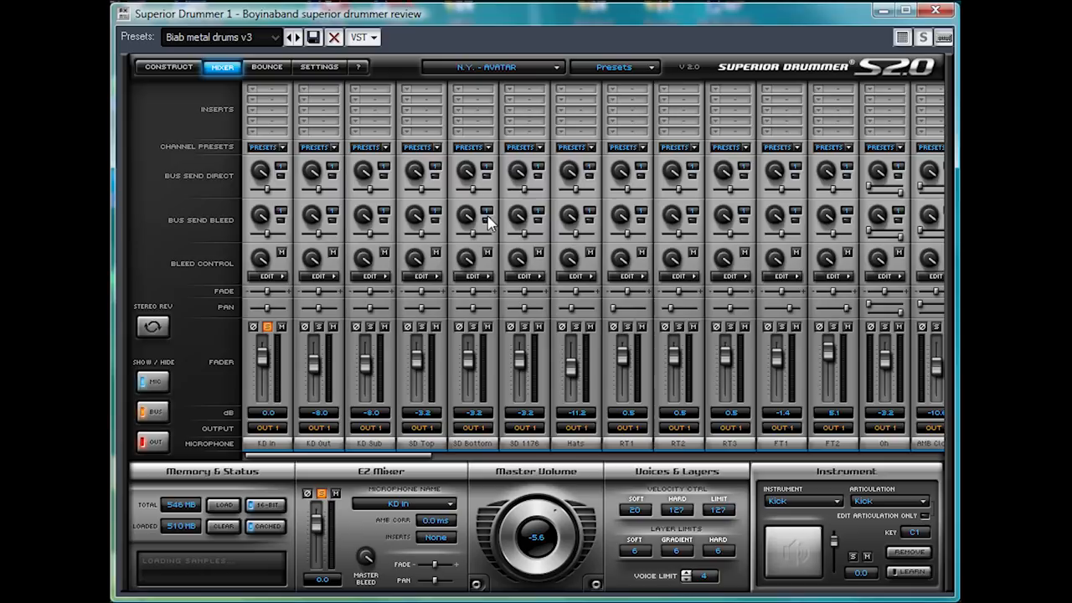
left_click(168, 67)
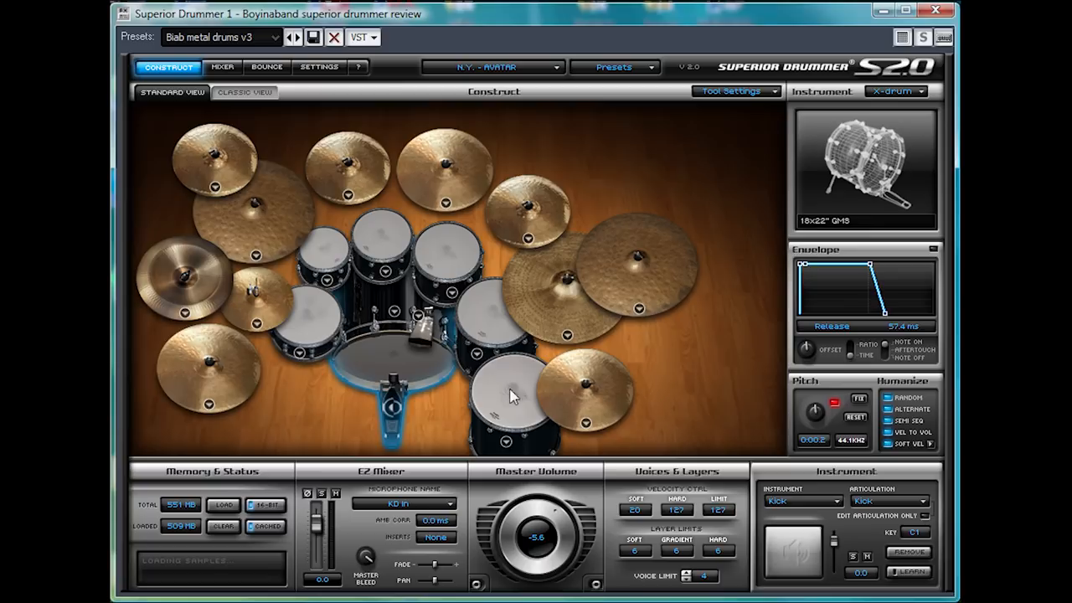
mouse_move(444, 335)
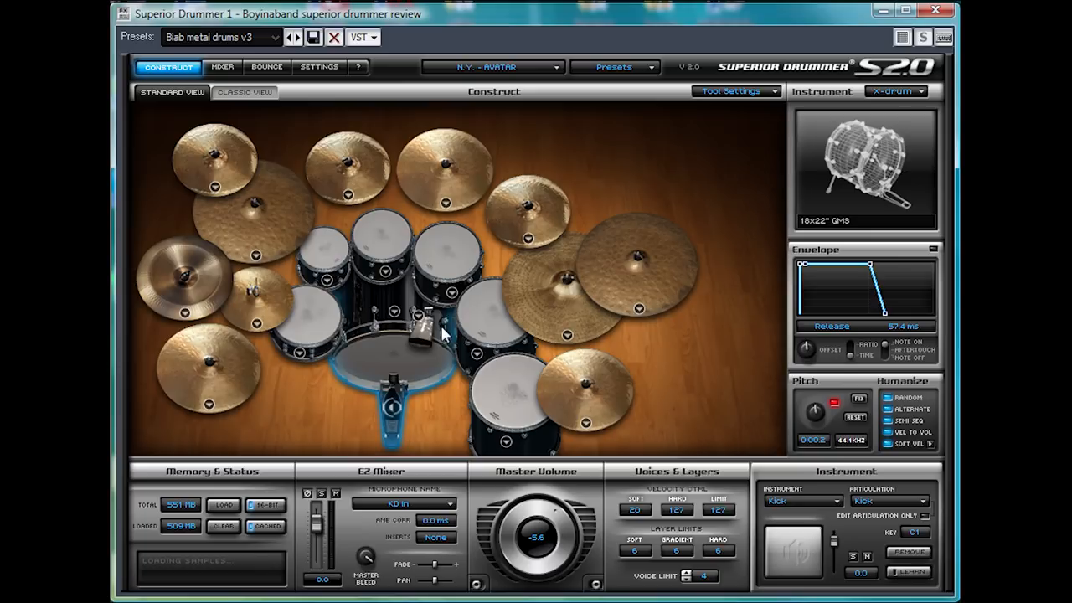
mouse_move(359, 116)
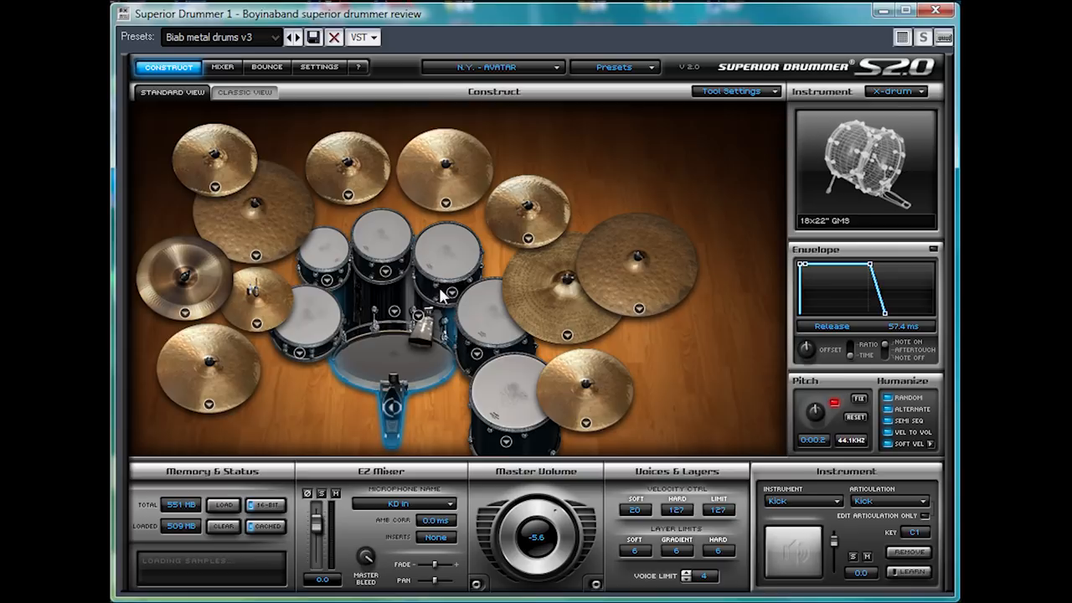
mouse_move(372, 238)
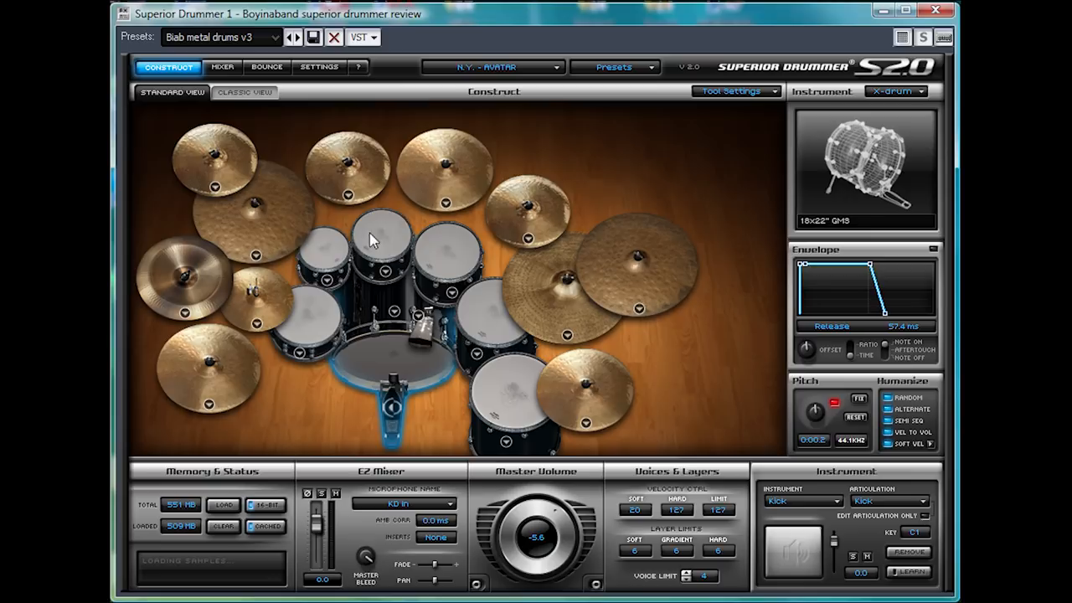
mouse_move(640, 372)
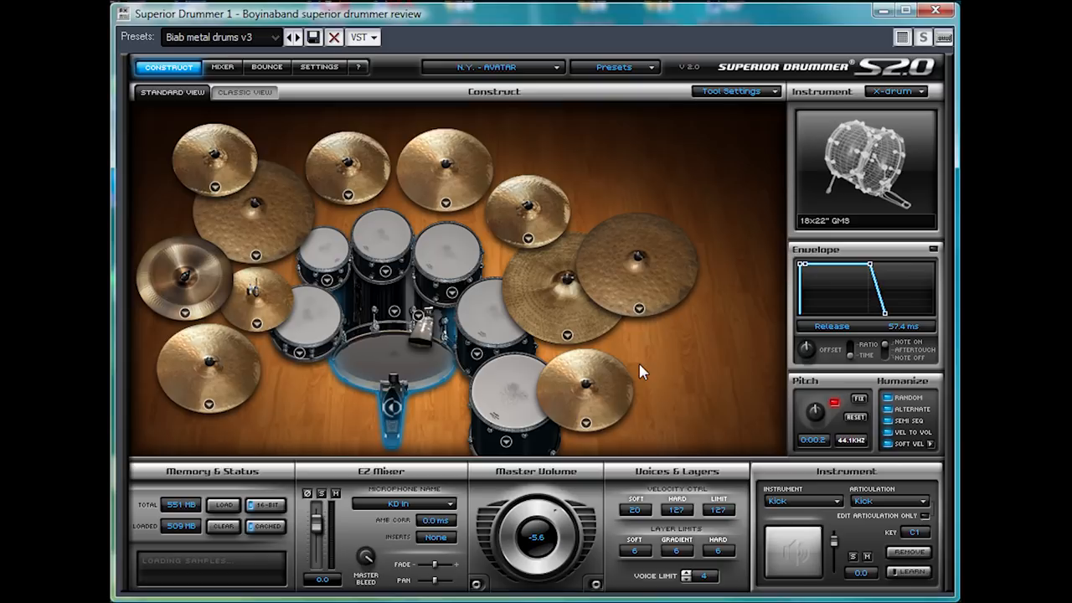
mouse_move(549, 275)
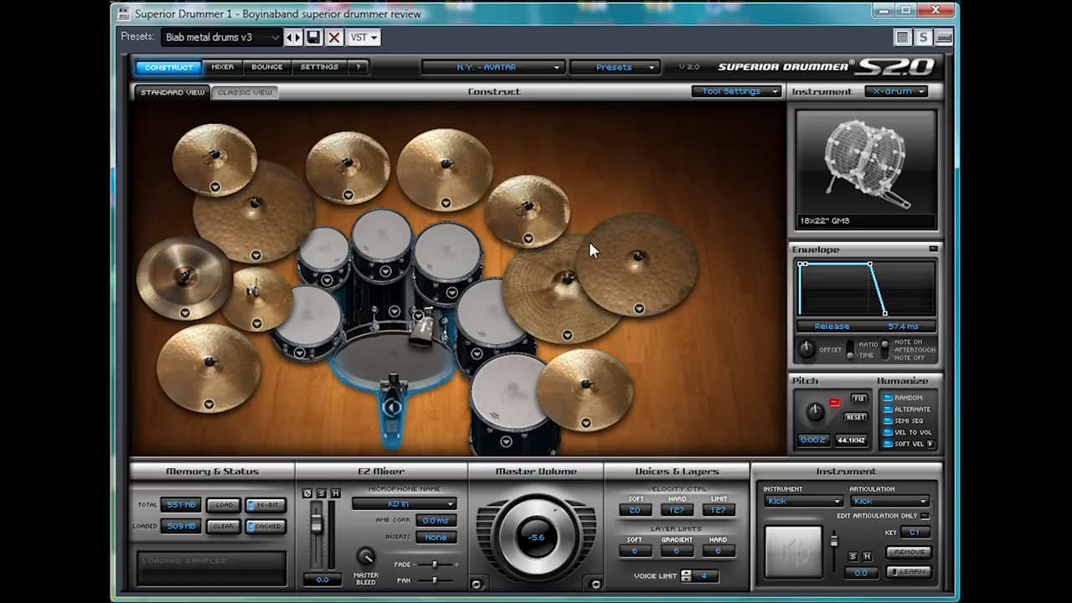
mouse_move(325, 301)
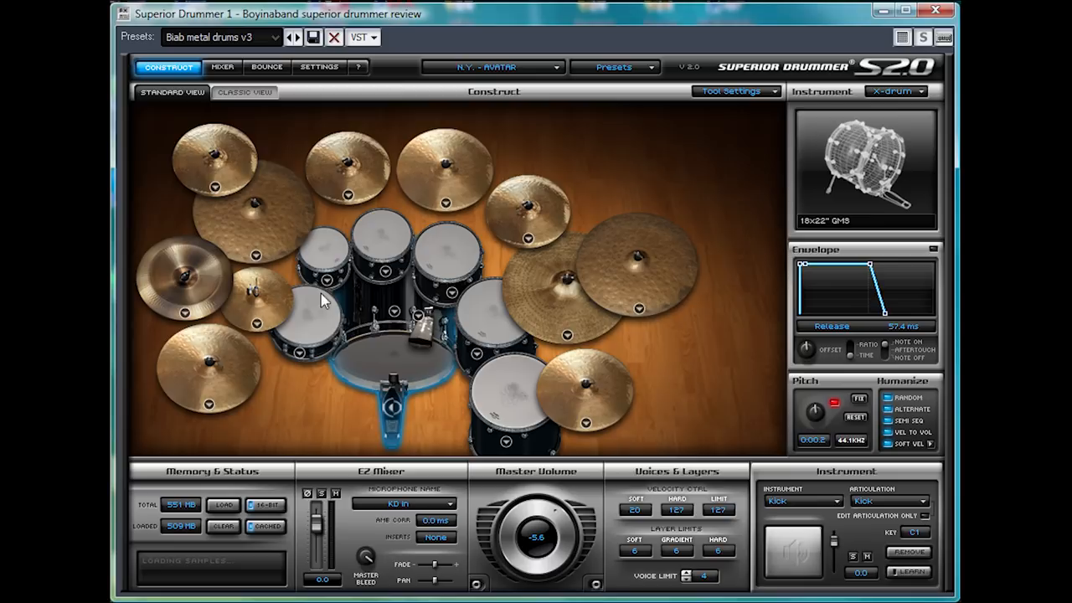
mouse_move(571, 315)
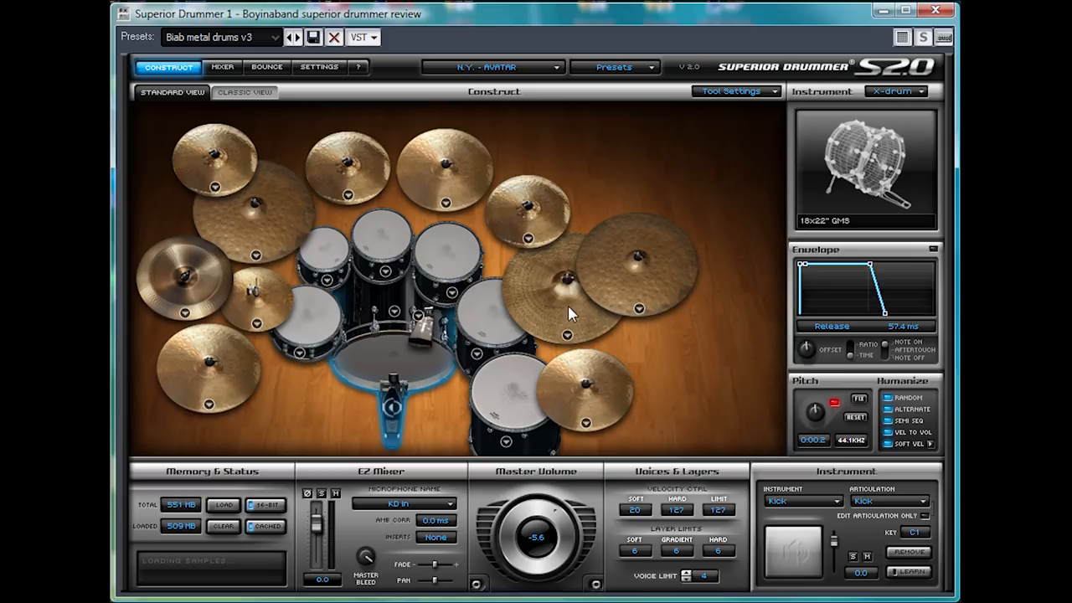
mouse_move(343, 288)
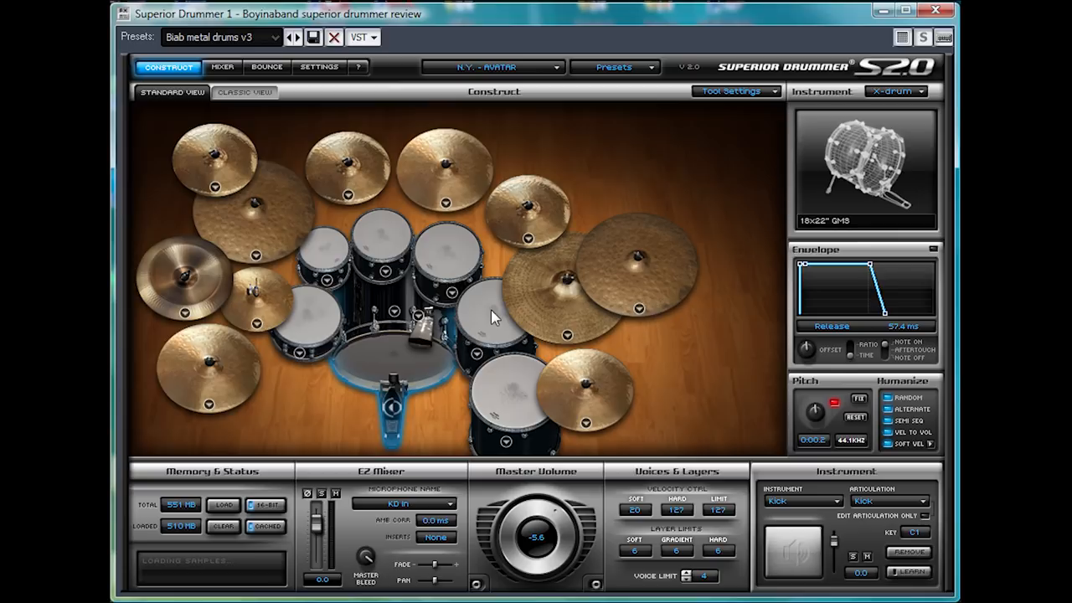
mouse_move(551, 292)
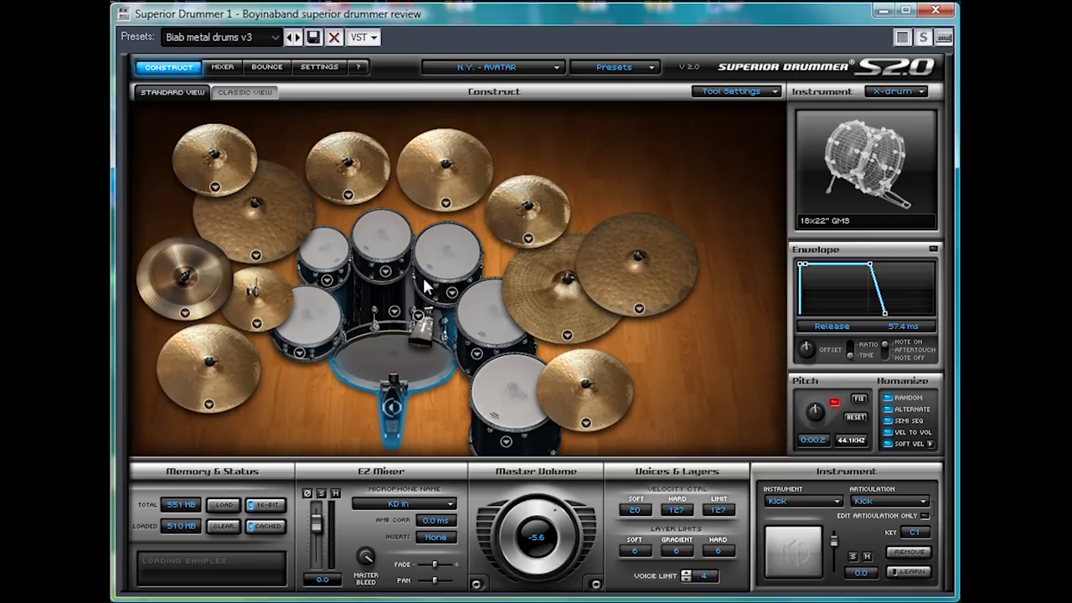
mouse_move(484, 341)
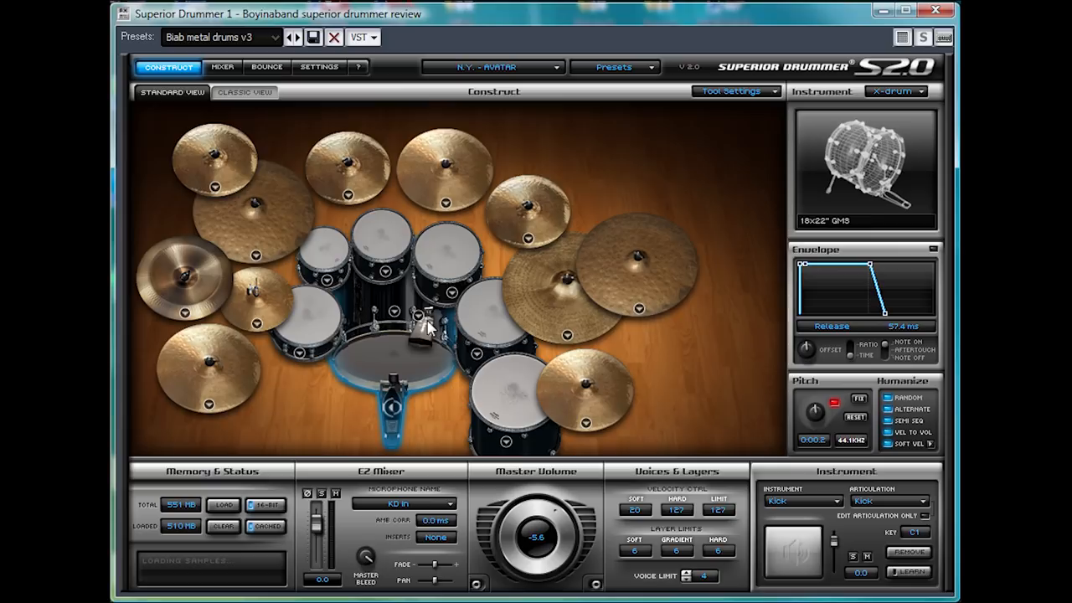
mouse_move(427, 283)
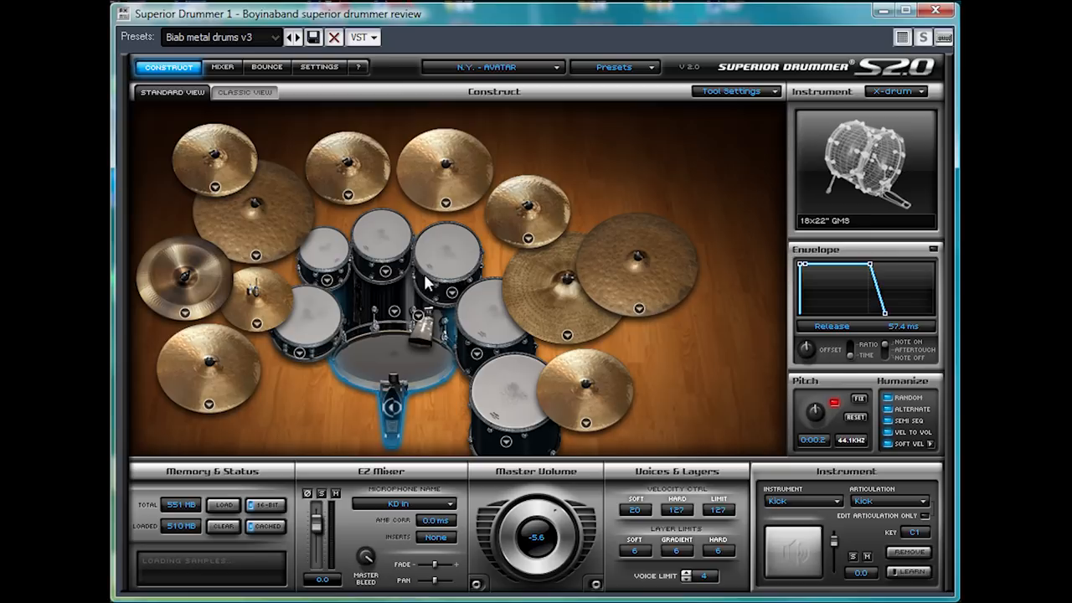
mouse_move(399, 333)
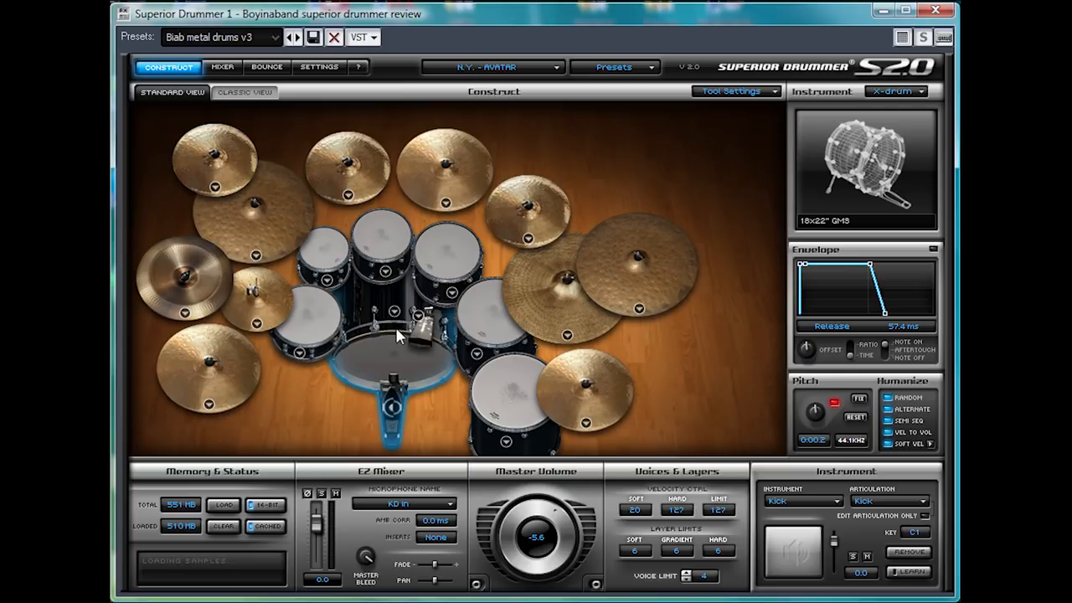
mouse_move(489, 271)
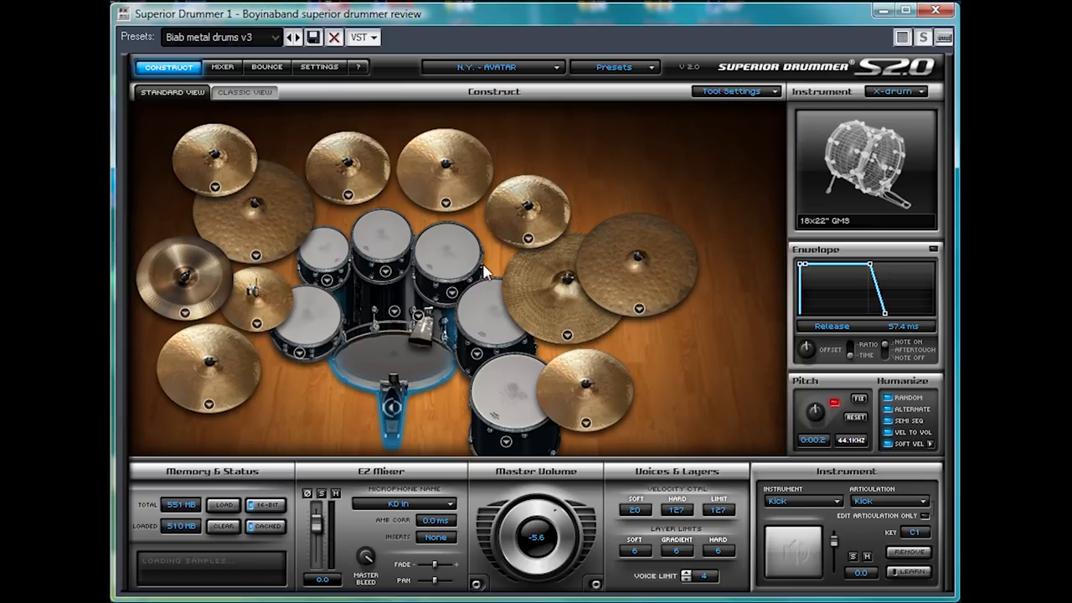
mouse_move(494, 316)
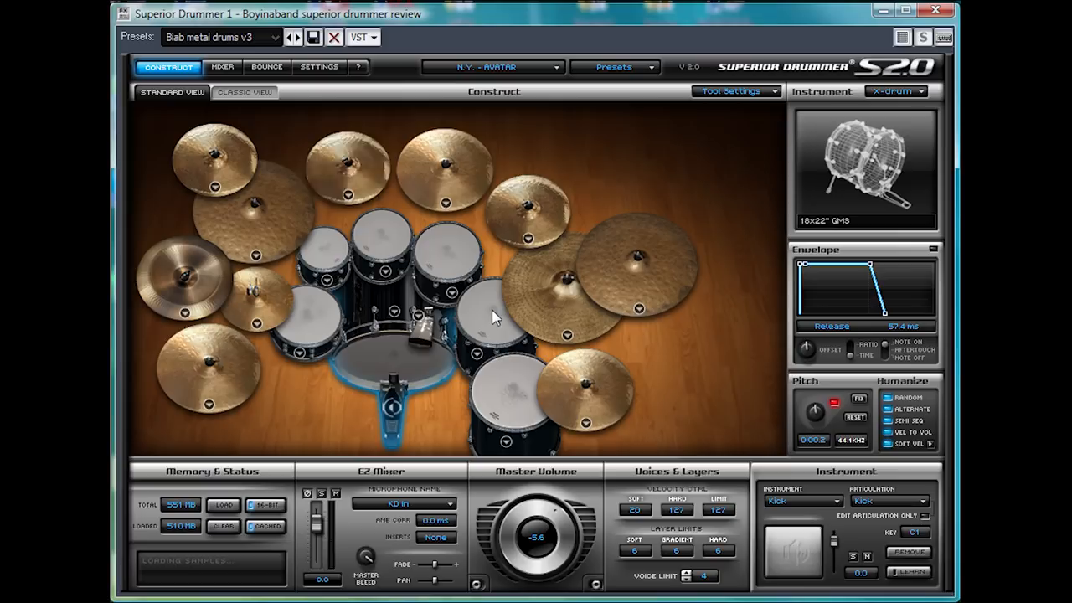